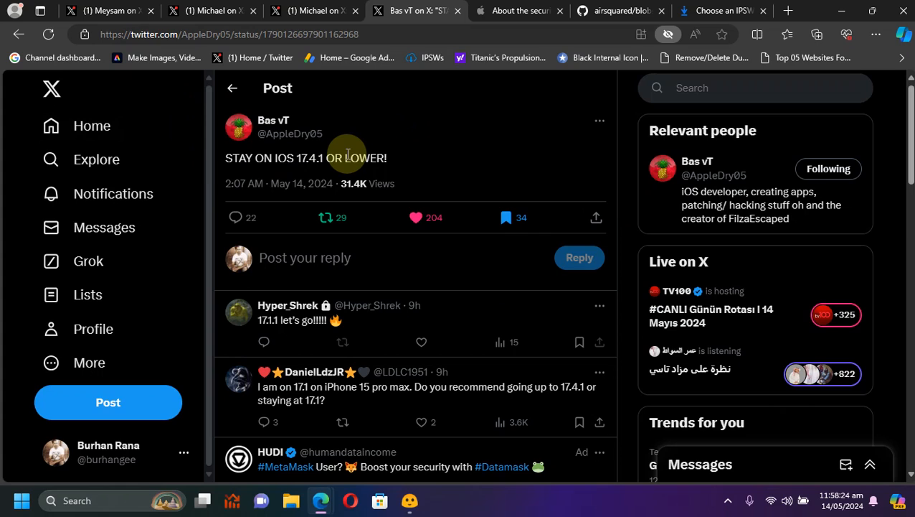
pyautogui.moveTo(624, 167)
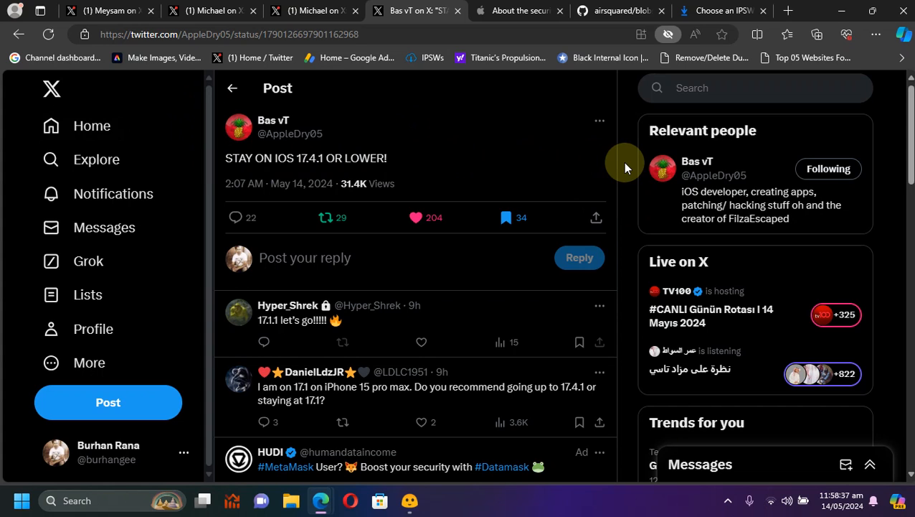
pyautogui.moveTo(648, 113)
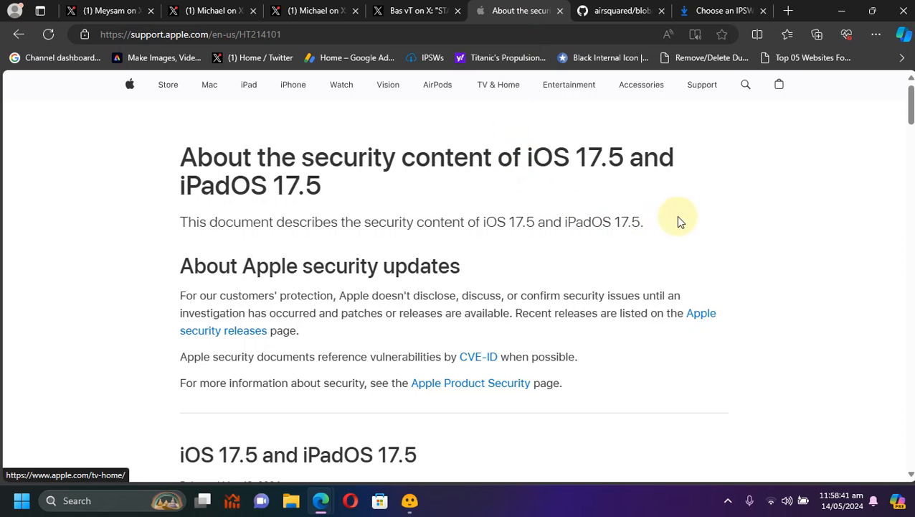
pyautogui.moveTo(660, 199)
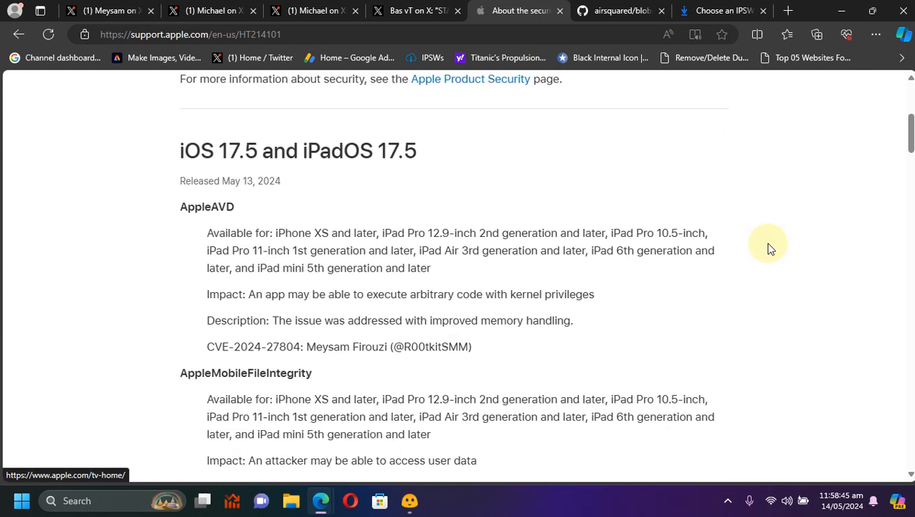
# Step: Scroll through the iOS 17.5 security notes' CVE entries down to the Kernel fix CVE-2024-27818
pyautogui.scroll(3)
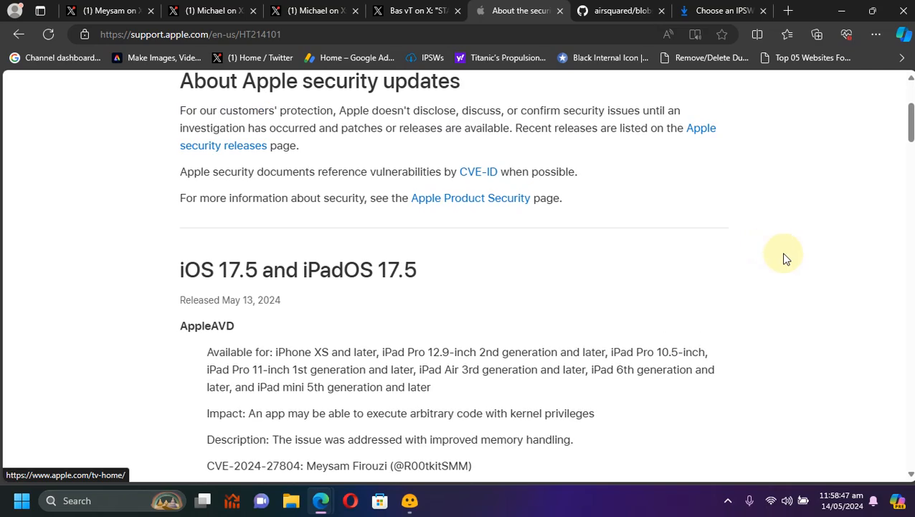
pyautogui.scroll(-3)
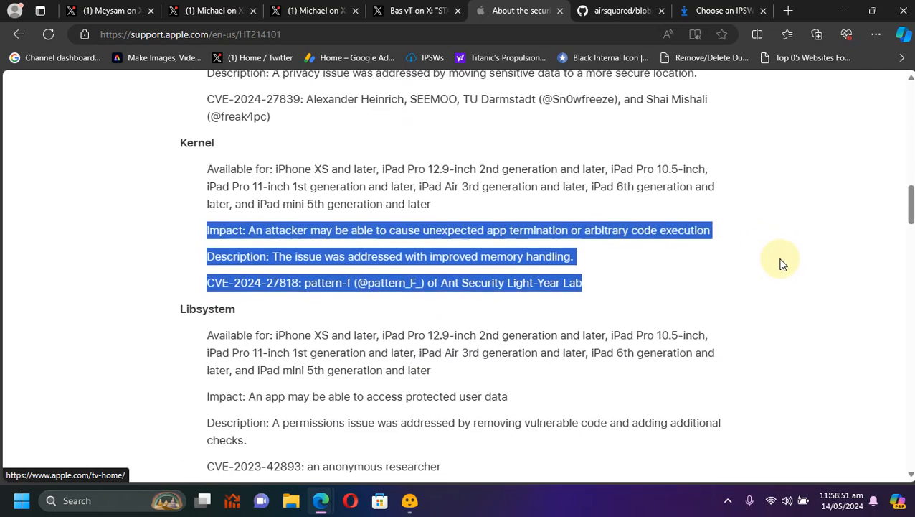
pyautogui.moveTo(462, 230)
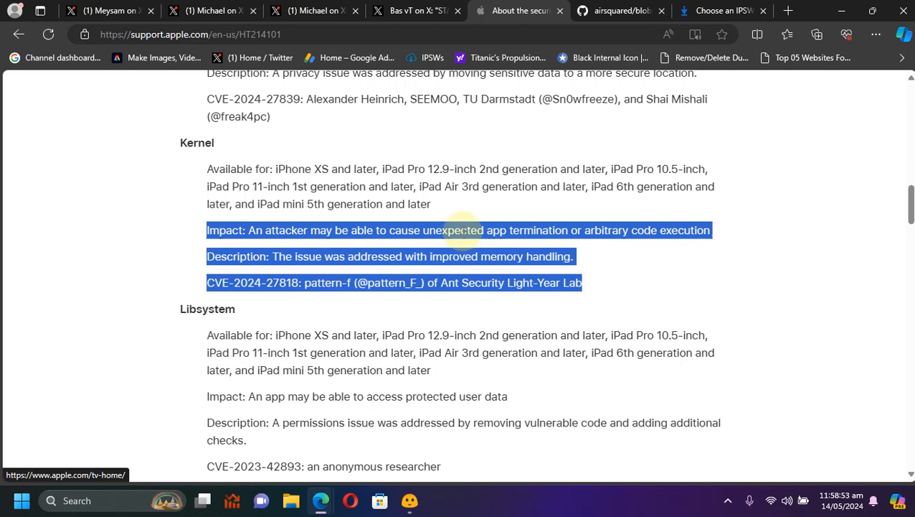
pyautogui.moveTo(367, 301)
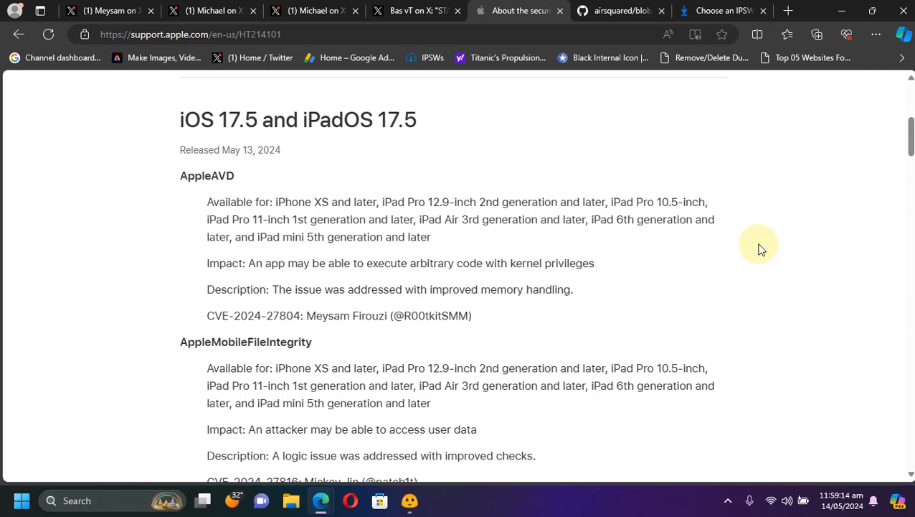
pyautogui.moveTo(376, 235)
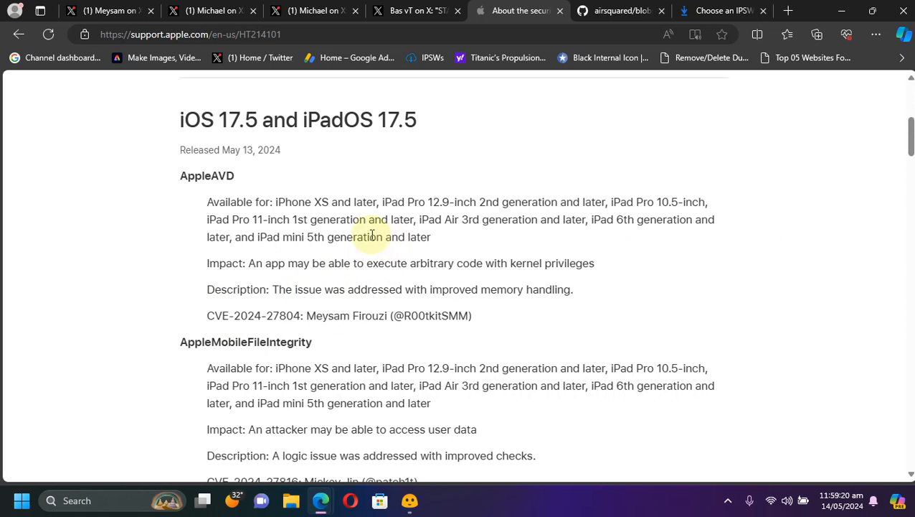
pyautogui.moveTo(305, 308)
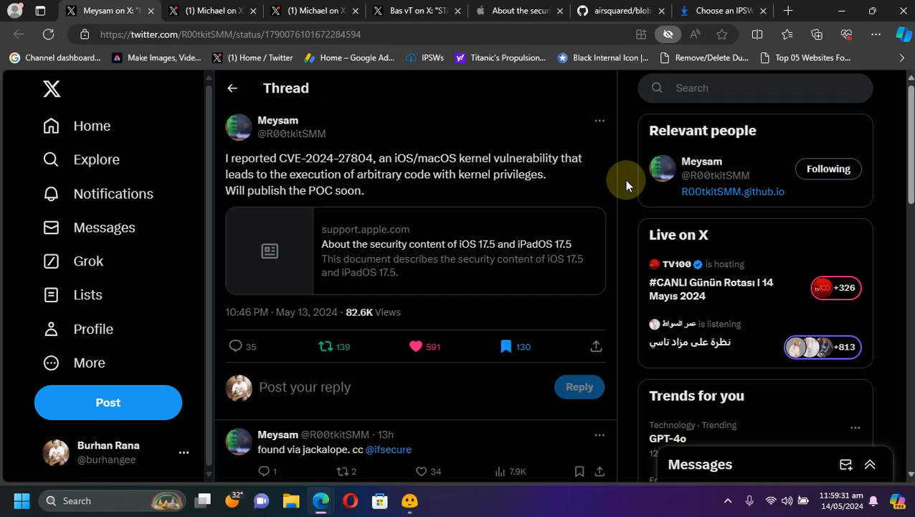
# Step: Read Meysam's post reporting the kernel flaw CVE-2024-27804 allowing arbitrary code execution
pyautogui.click(325, 346)
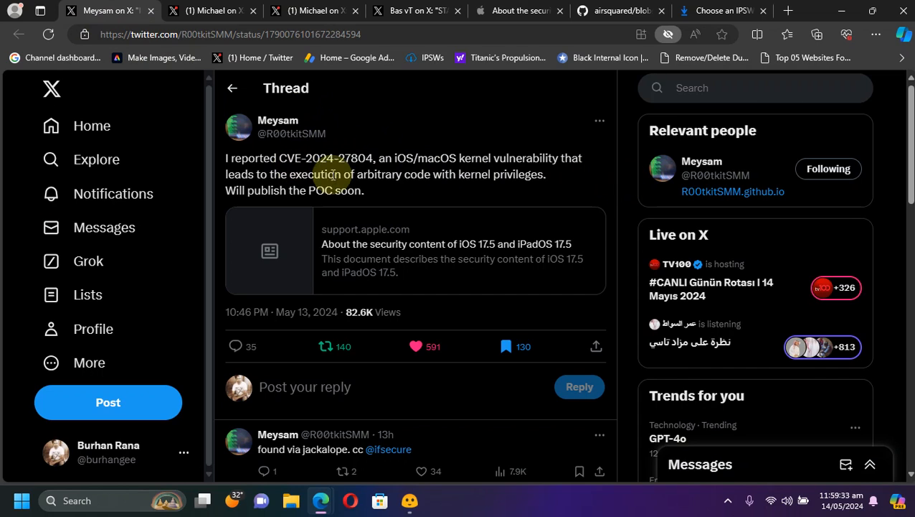
pyautogui.moveTo(622, 172)
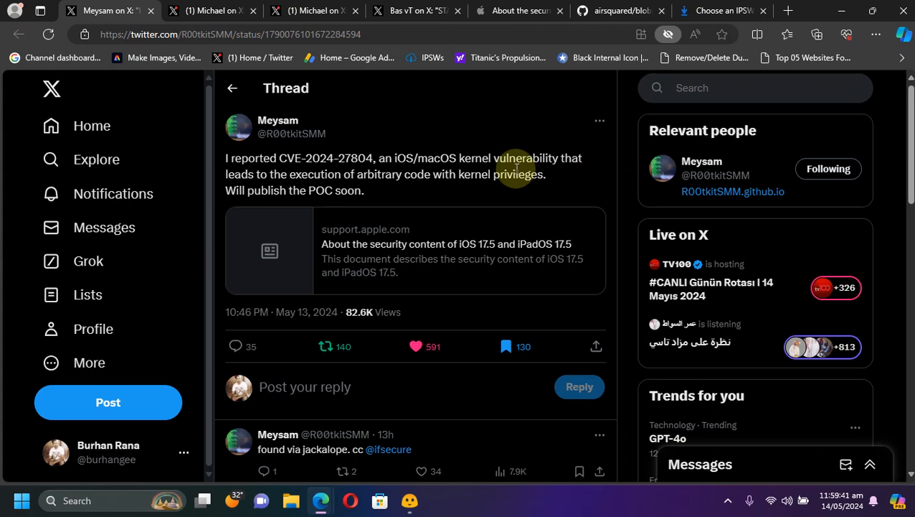
pyautogui.moveTo(629, 166)
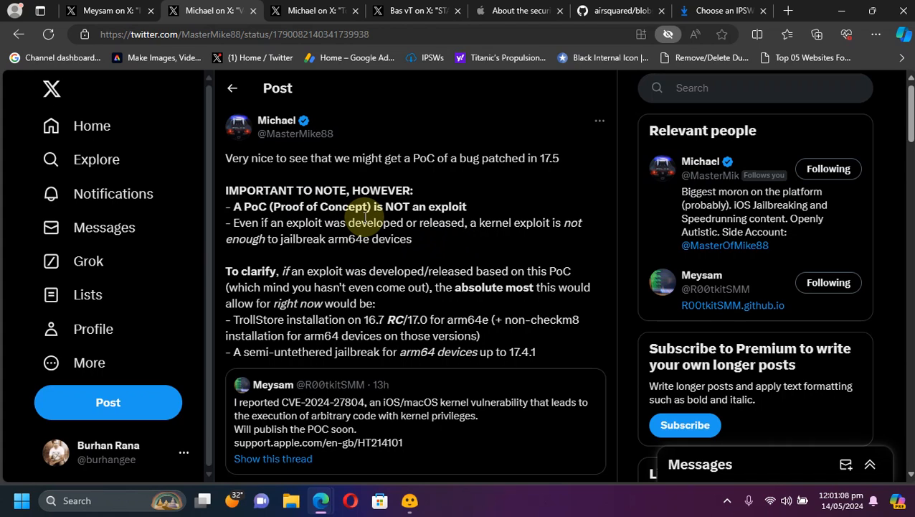
pyautogui.moveTo(397, 321)
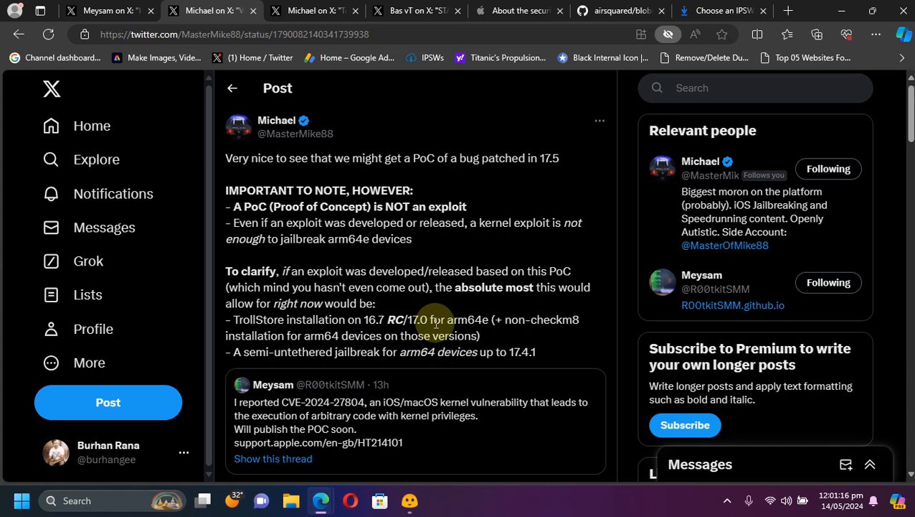
pyautogui.moveTo(499, 331)
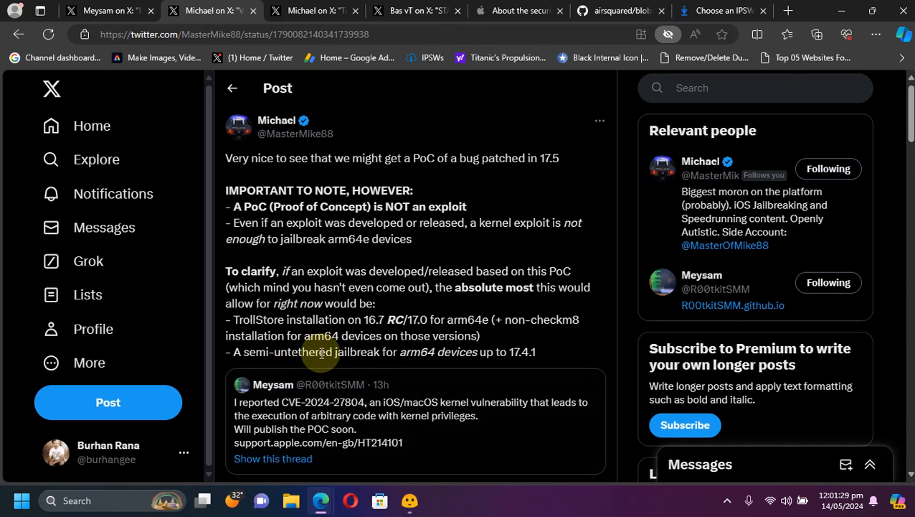
pyautogui.moveTo(424, 315)
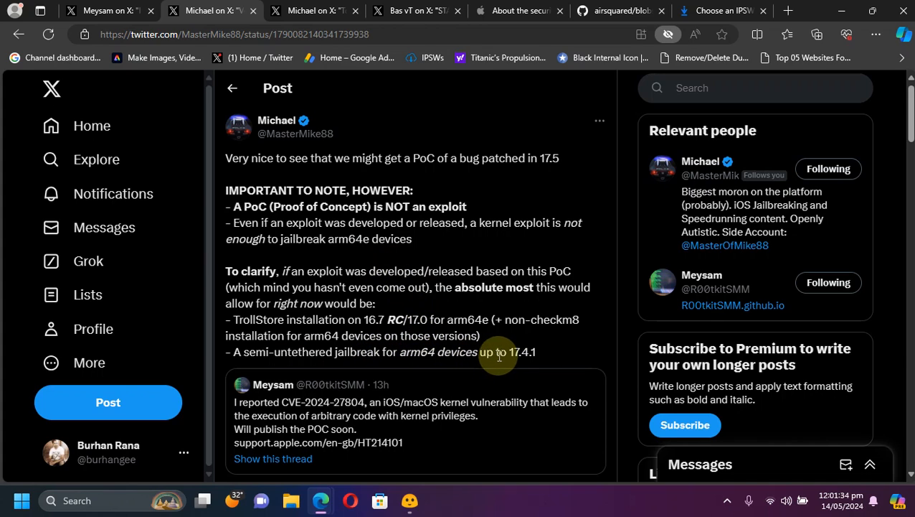
pyautogui.moveTo(465, 257)
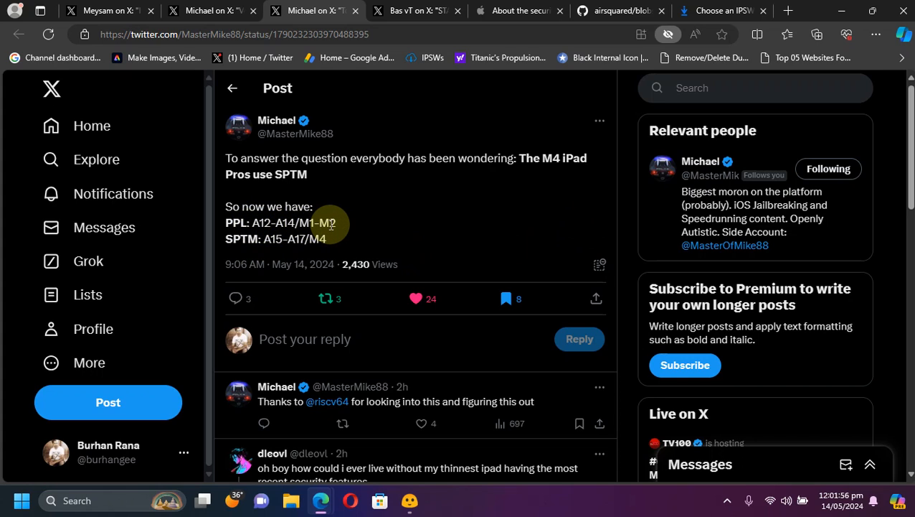
pyautogui.moveTo(351, 229)
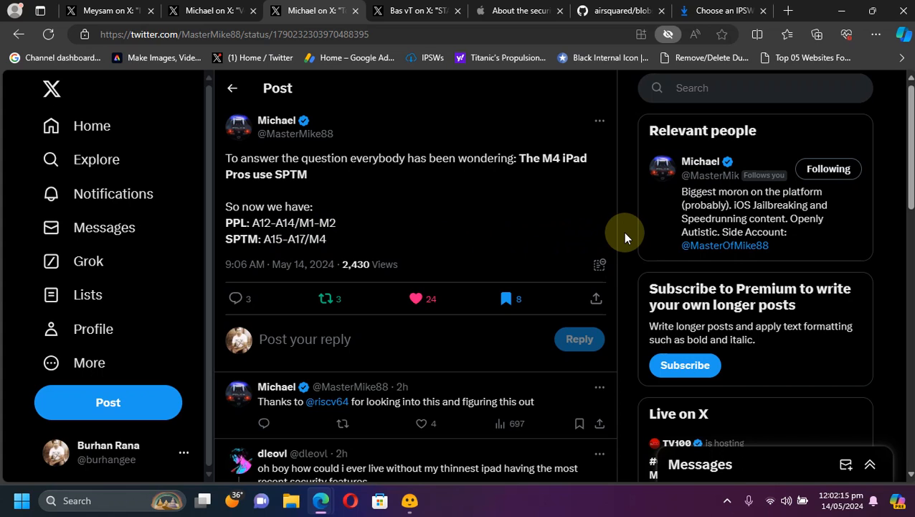
# Step: Switch to the IPSW Downloads tab listing signed iPadOS firmware for the iPad 7 (WiFi)
pyautogui.click(722, 10)
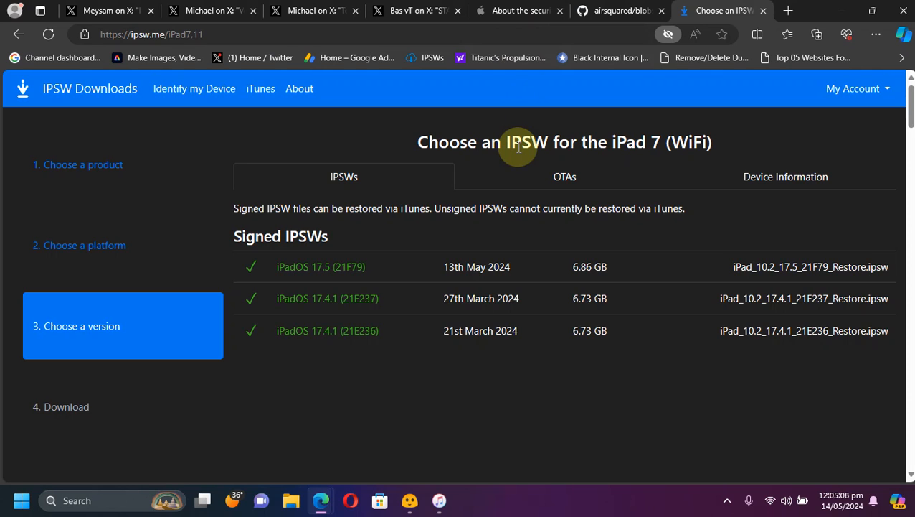
pyautogui.moveTo(411, 331)
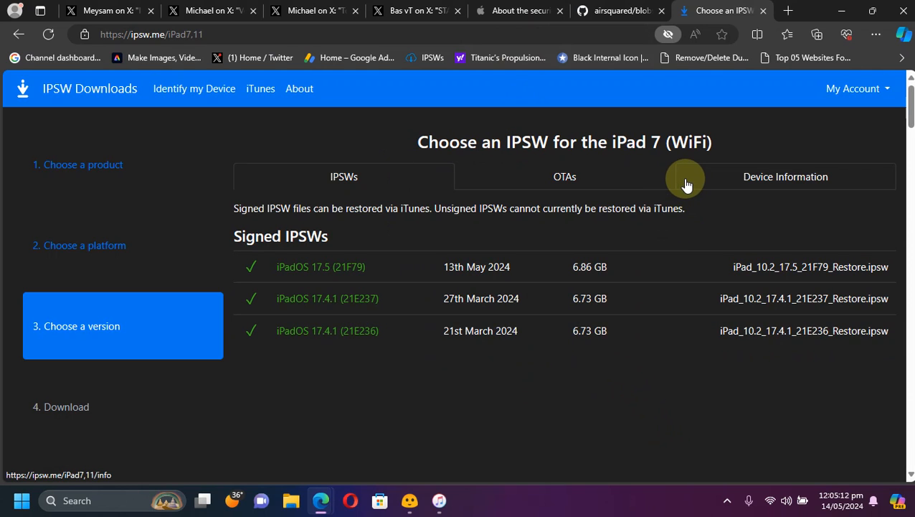
pyautogui.moveTo(565, 124)
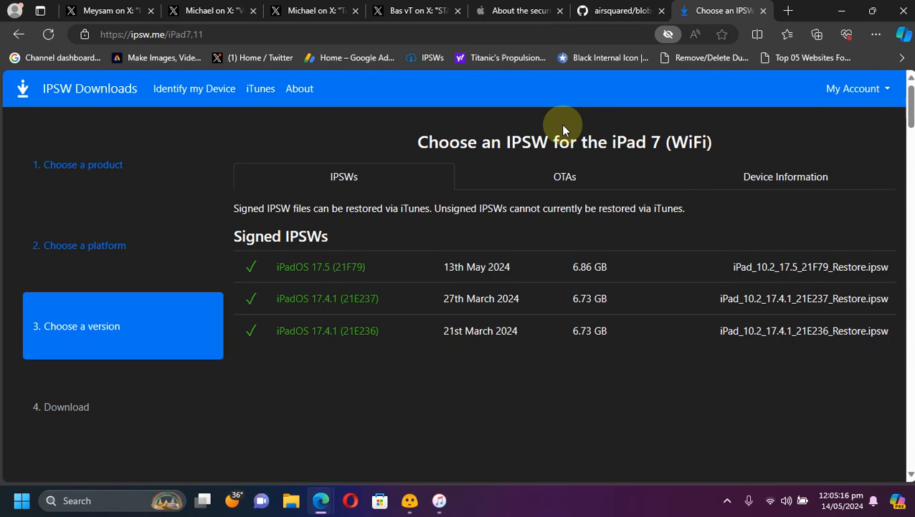
pyautogui.moveTo(299, 88)
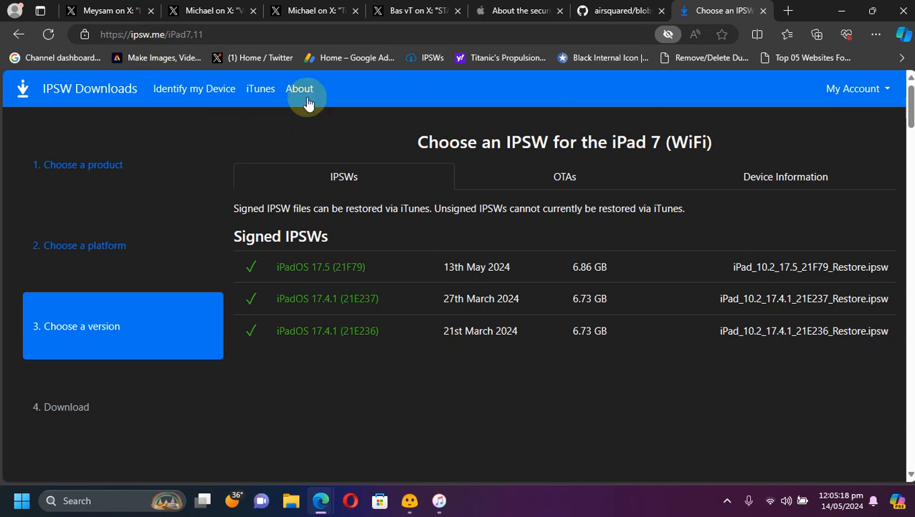
pyautogui.moveTo(623, 124)
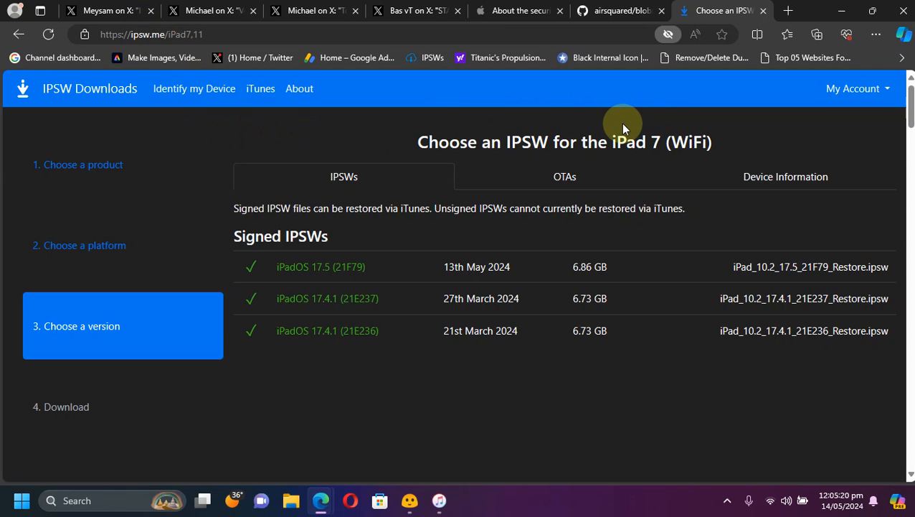
pyautogui.moveTo(350, 299)
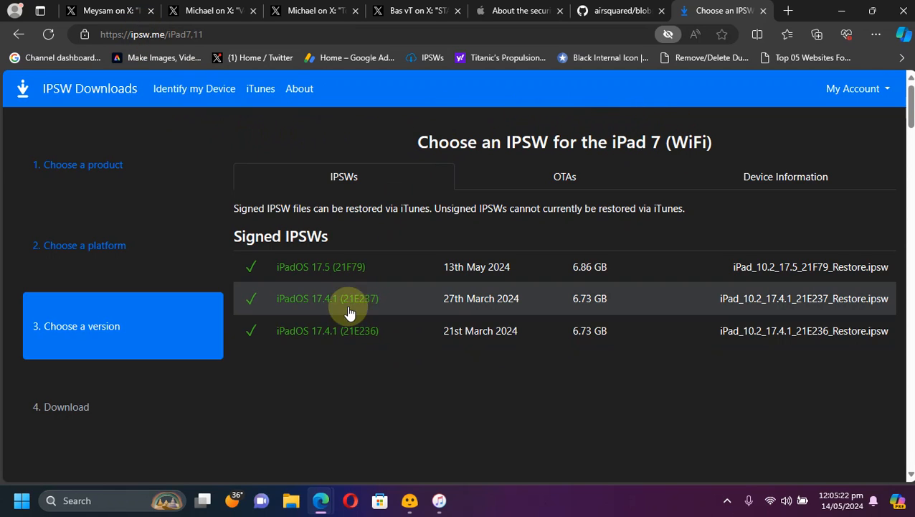
pyautogui.moveTo(320, 307)
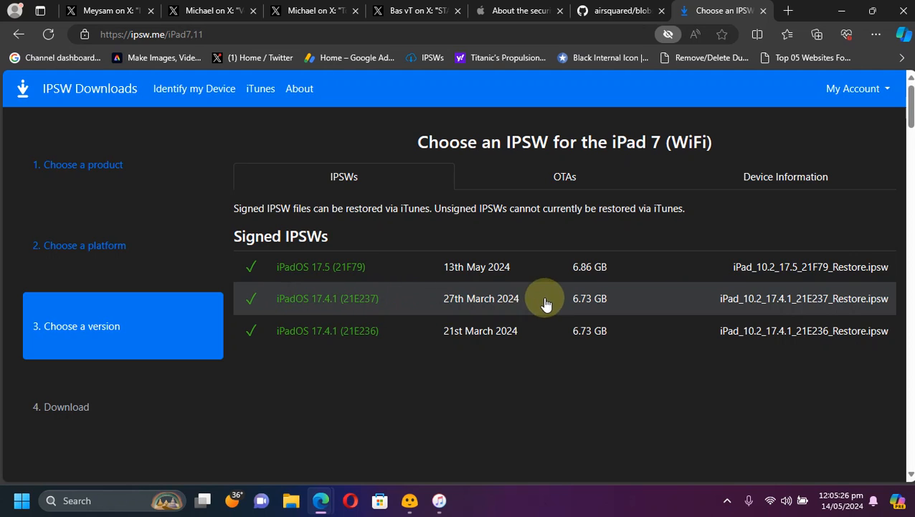
# Step: Switch over to iTunes showing the connected iPad (7th generation) on iPadOS 17.5
pyautogui.click(439, 500)
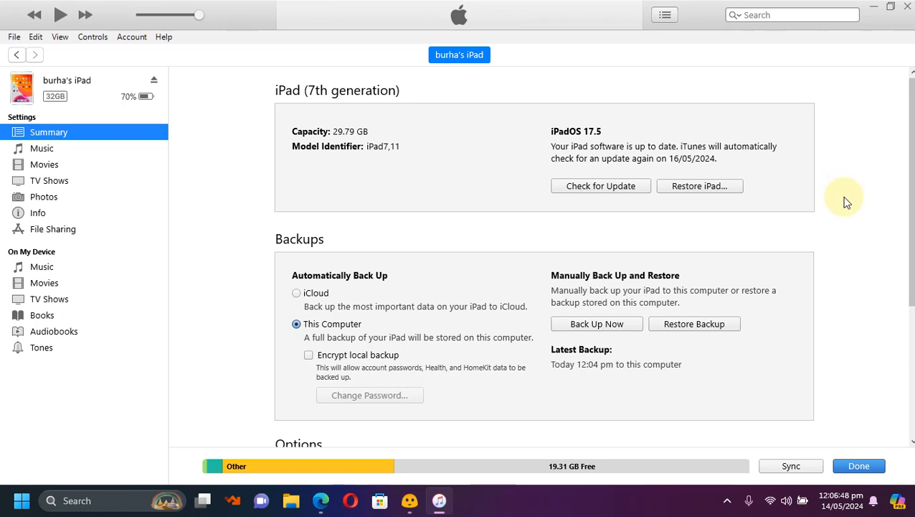
pyautogui.moveTo(599, 351)
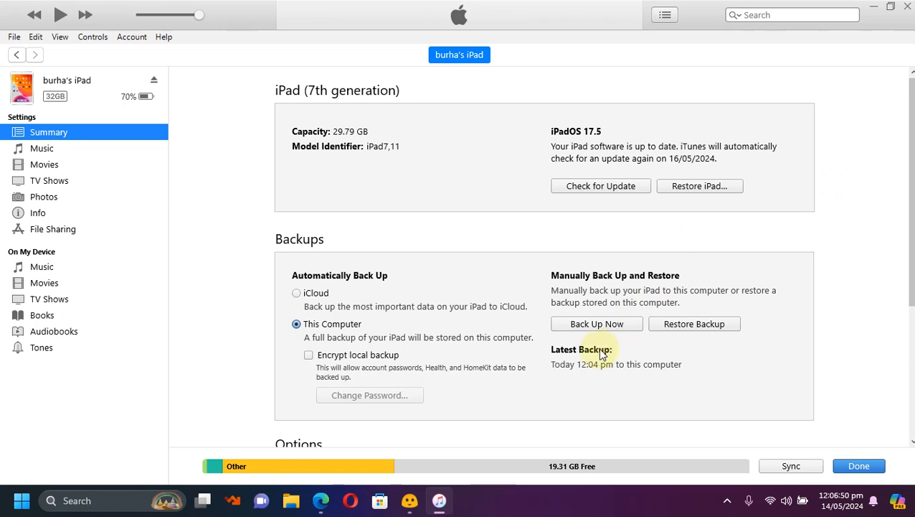
pyautogui.moveTo(842, 203)
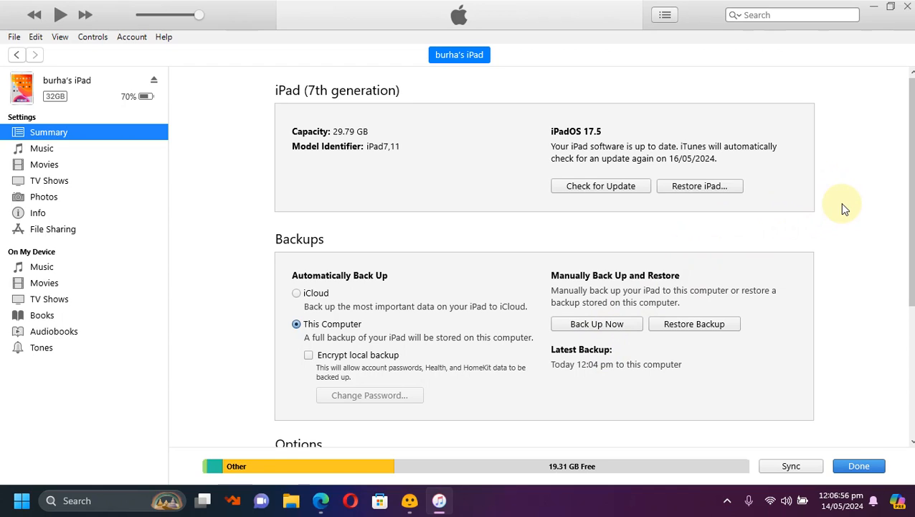
pyautogui.moveTo(699, 186)
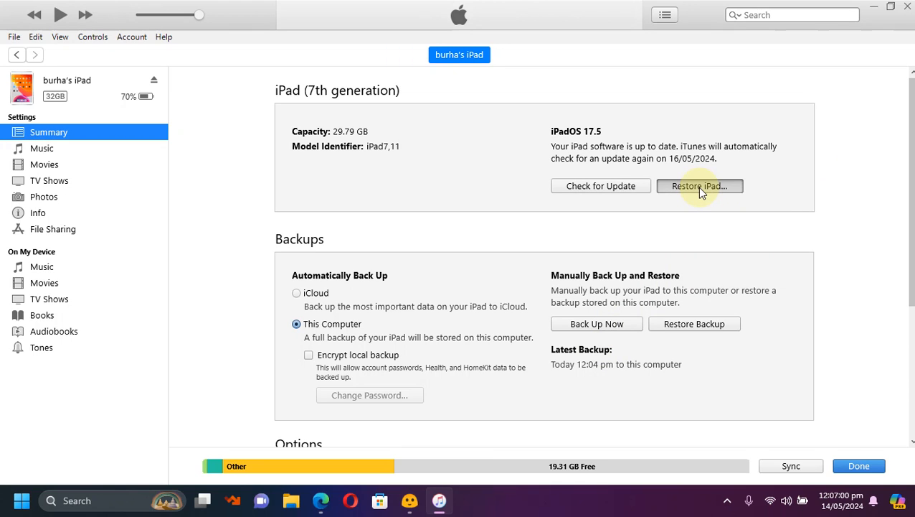
# Step: Restore the iPad from iPad_10.2_17.4.1_21E237_Restore.ipsw and confirm erasing to iPadOS 17.4.1
pyautogui.click(700, 185)
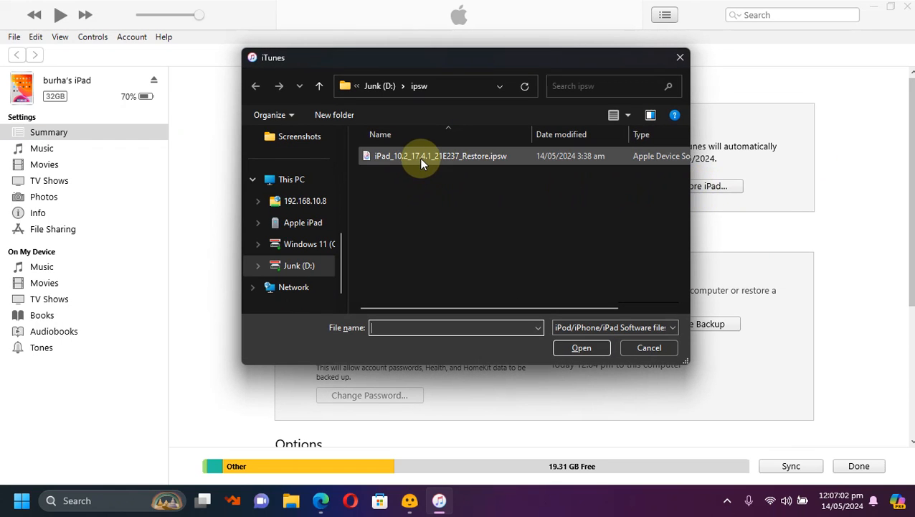
pyautogui.click(441, 156)
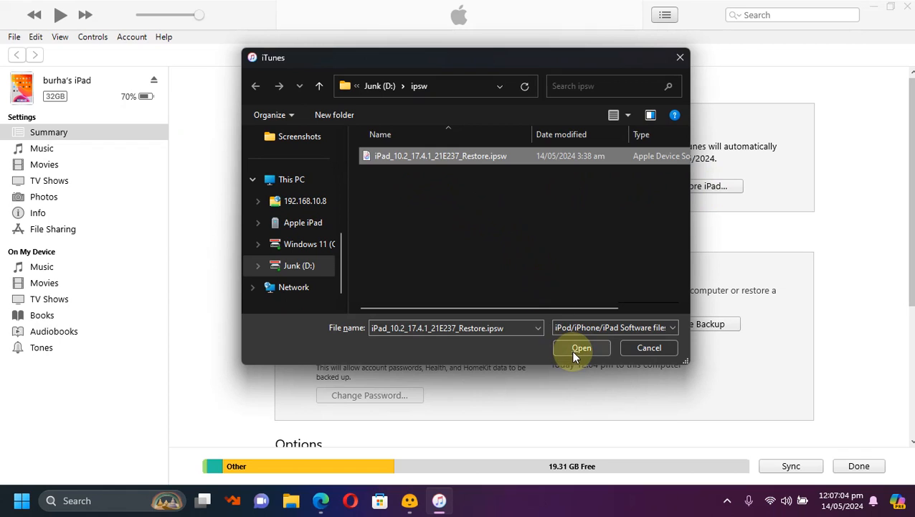
pyautogui.click(581, 347)
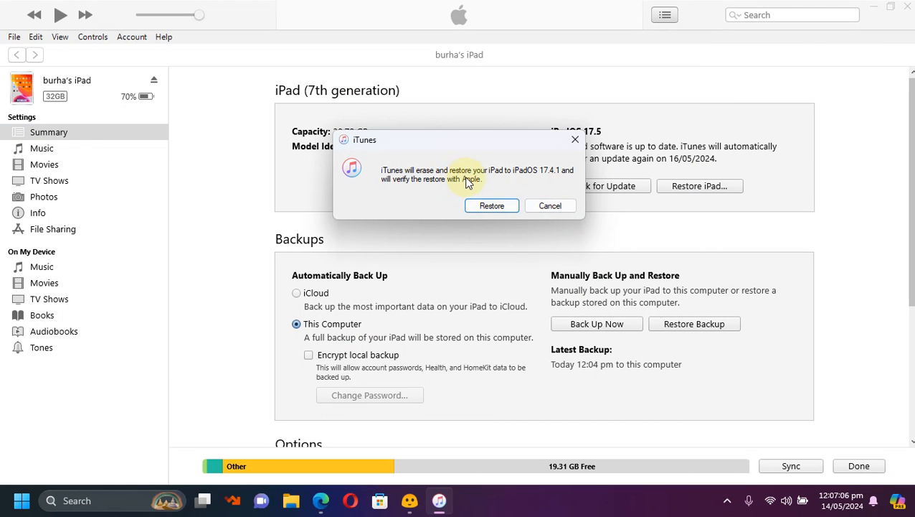
pyautogui.click(550, 206)
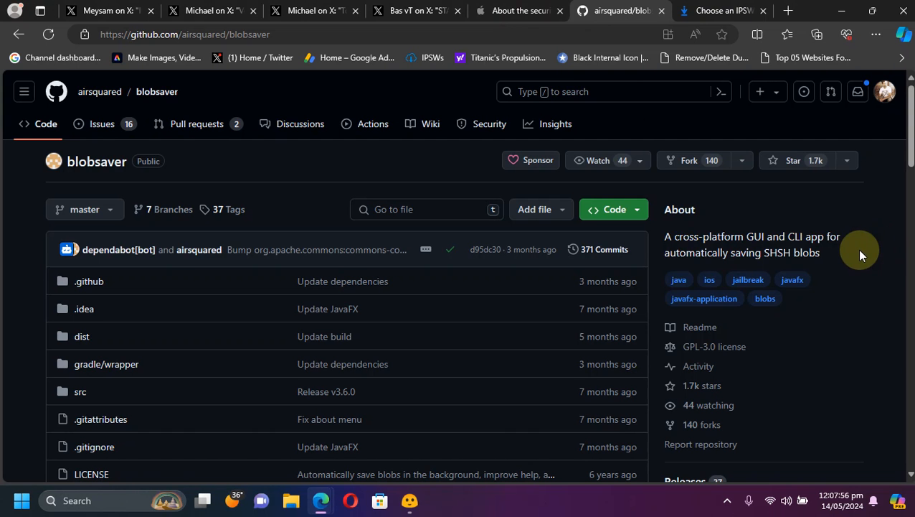
pyautogui.moveTo(877, 278)
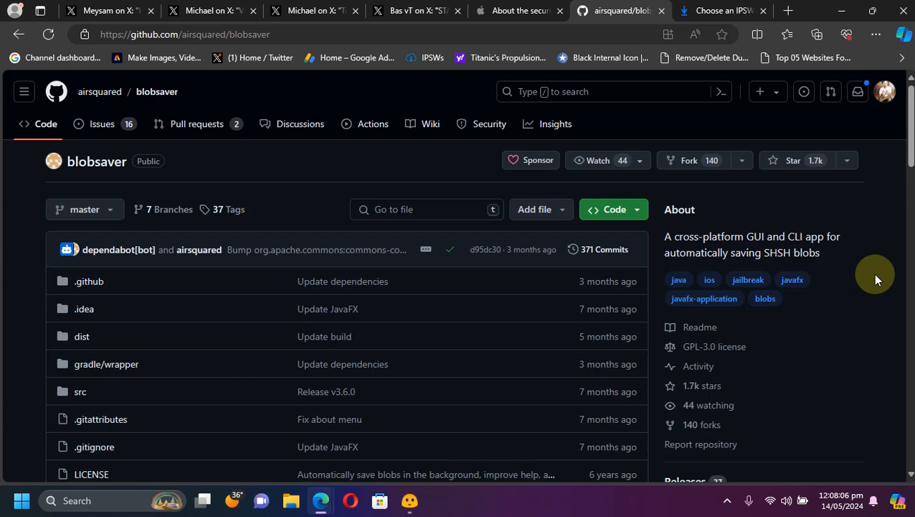
pyautogui.moveTo(878, 277)
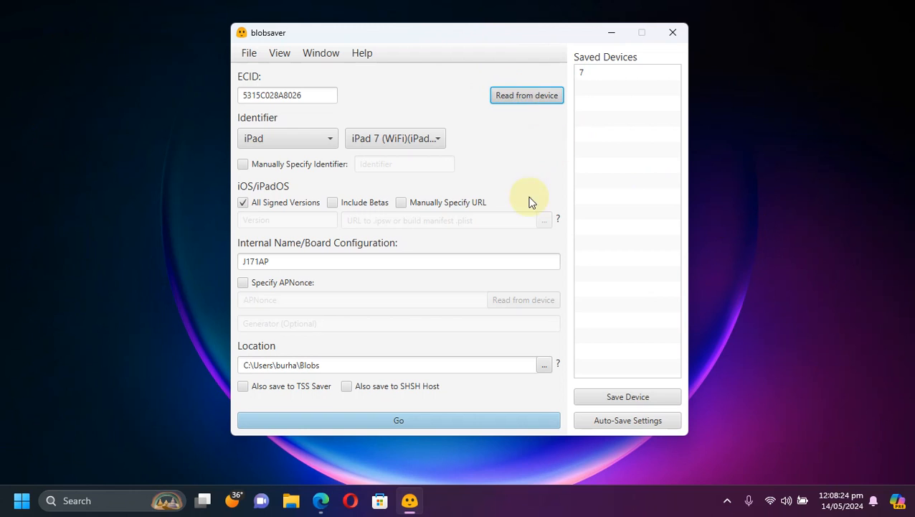
pyautogui.moveTo(405, 385)
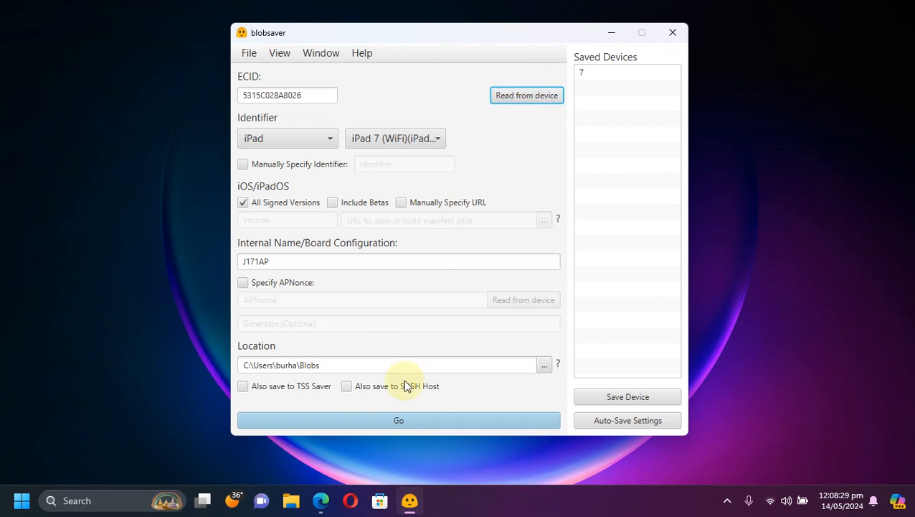
# Step: Save SHSH blobs for all signed versions (17.5, 17.4.1, 17.4.1) to the Blobs folder
pyautogui.click(398, 419)
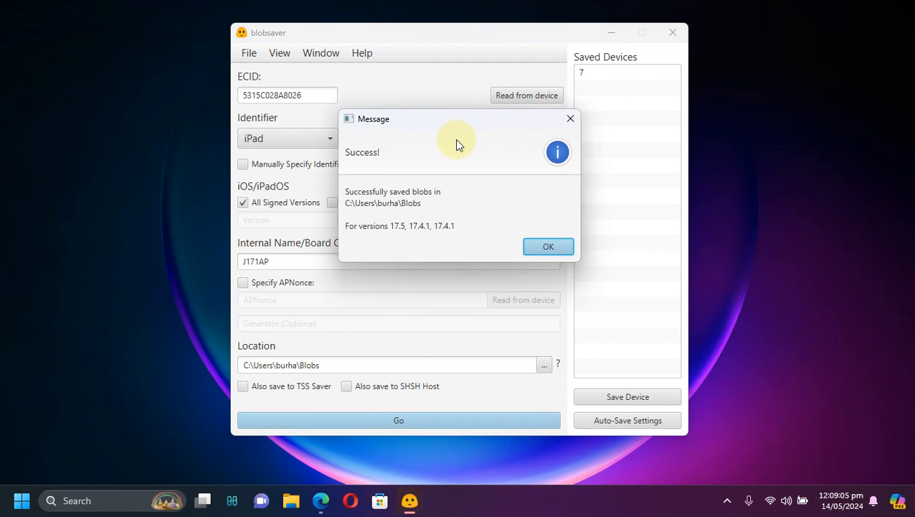
pyautogui.moveTo(431, 208)
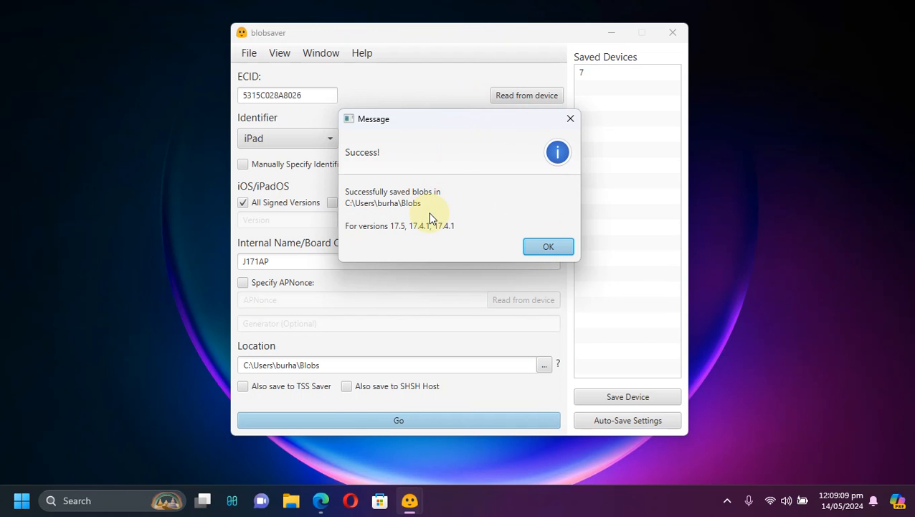
pyautogui.moveTo(479, 194)
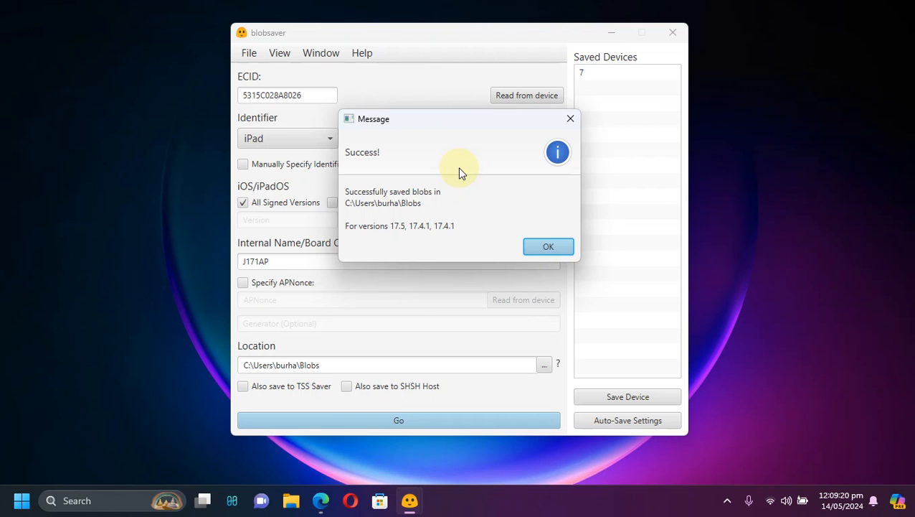
pyautogui.moveTo(480, 162)
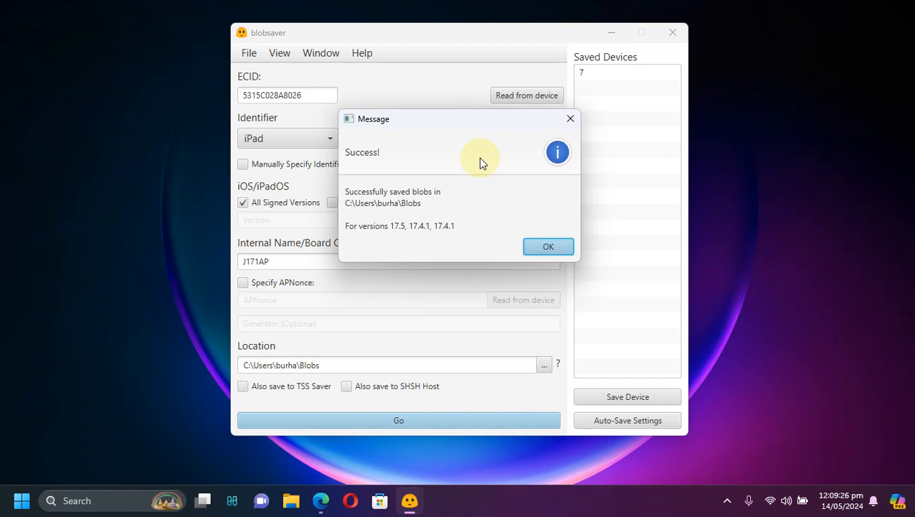